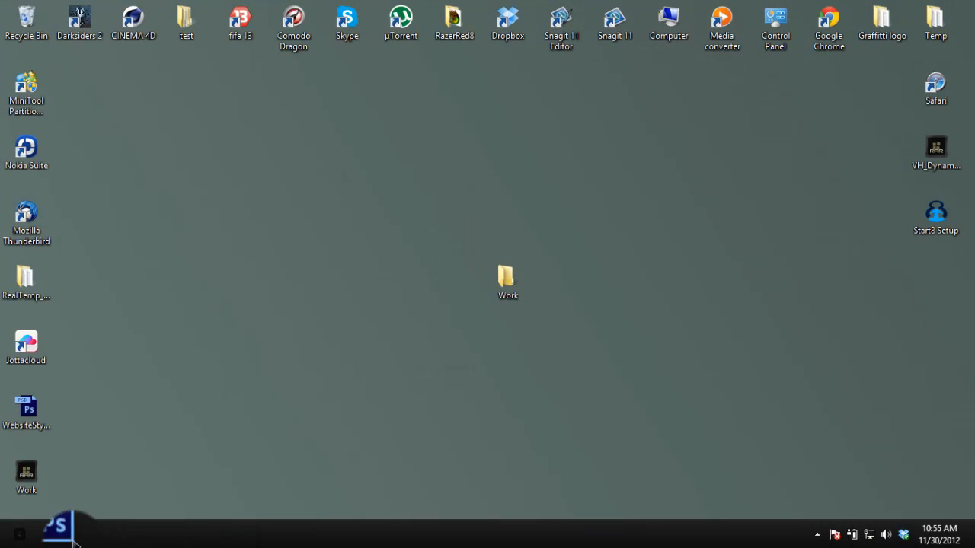
# - Bring up the desktop context menu with its Personalize option
pyautogui.click(57, 529)
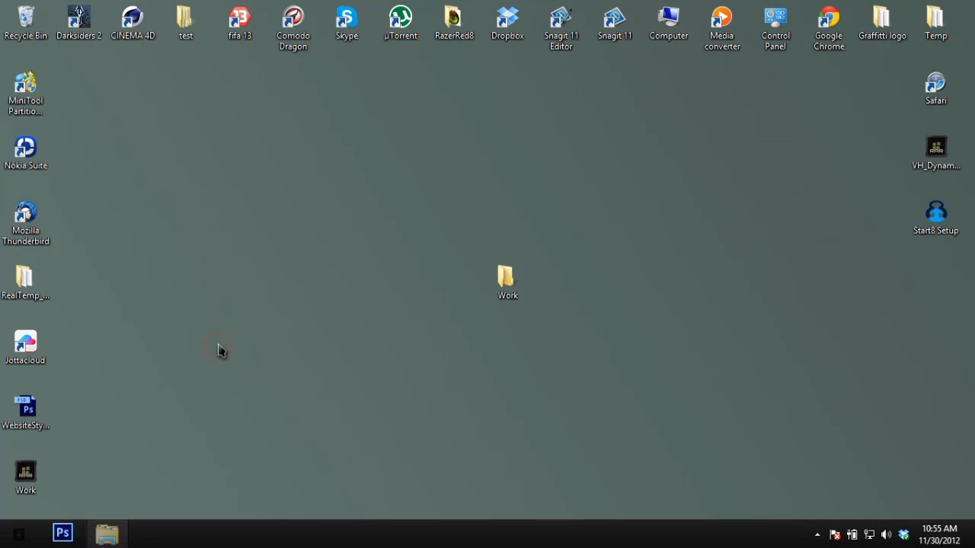
pyautogui.doubleClick(667, 23)
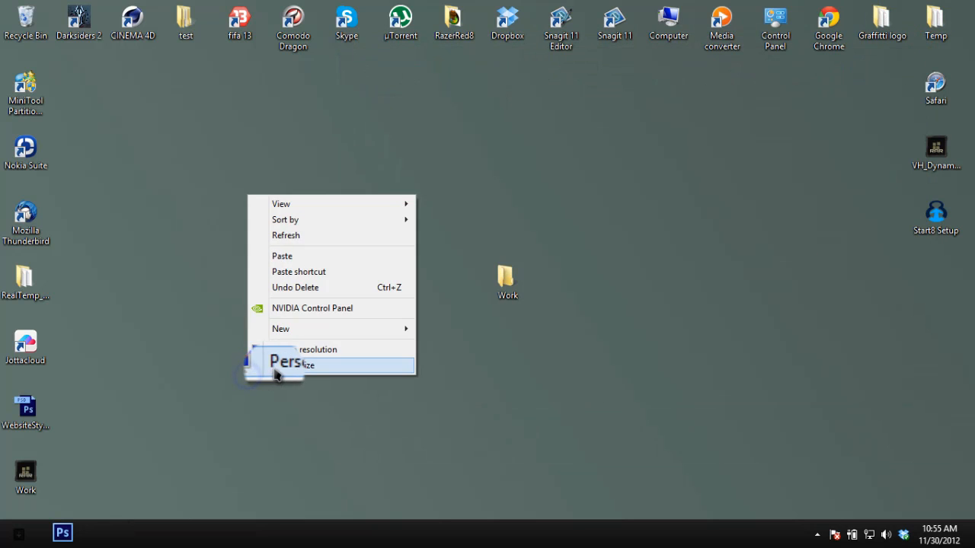
# - Open Personalization and apply the installed Work theme
pyautogui.click(297, 361)
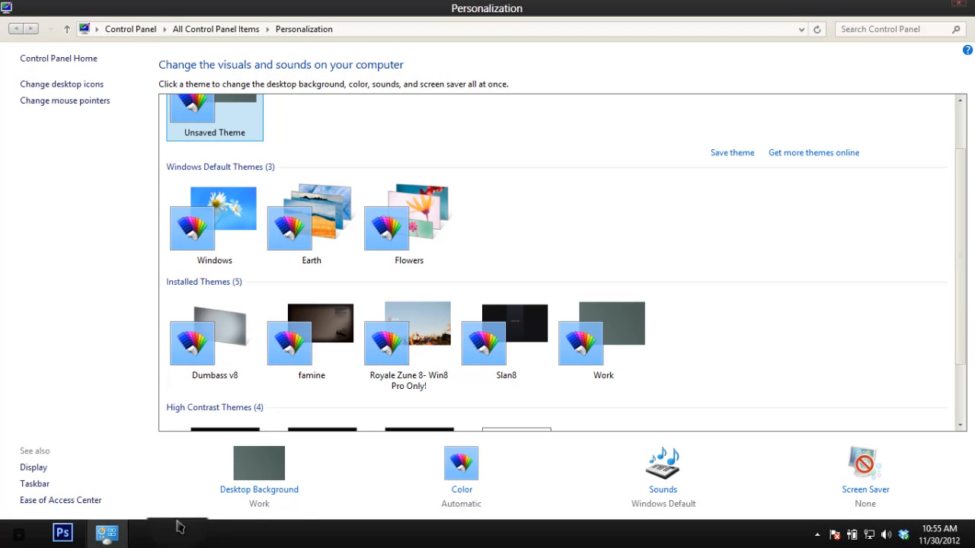
pyautogui.click(602, 339)
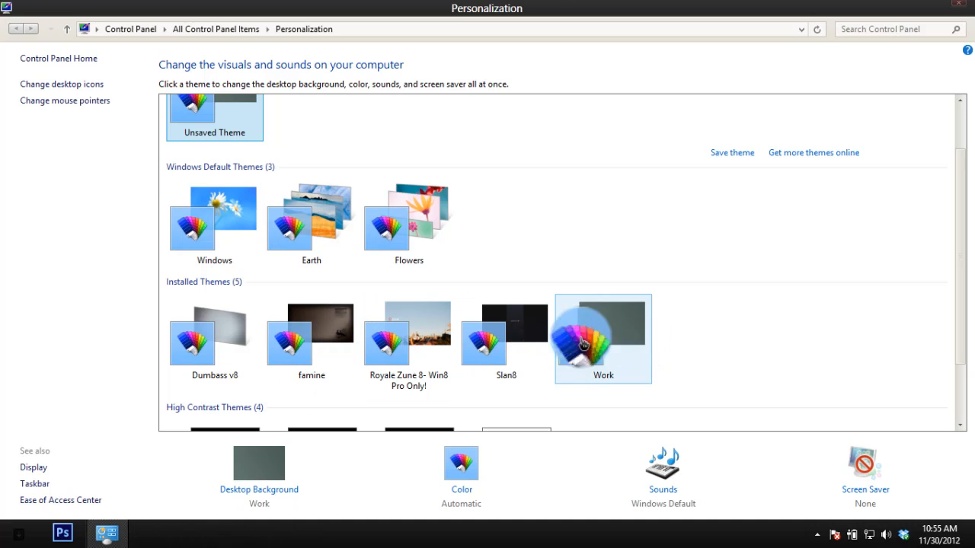
pyautogui.click(64, 100)
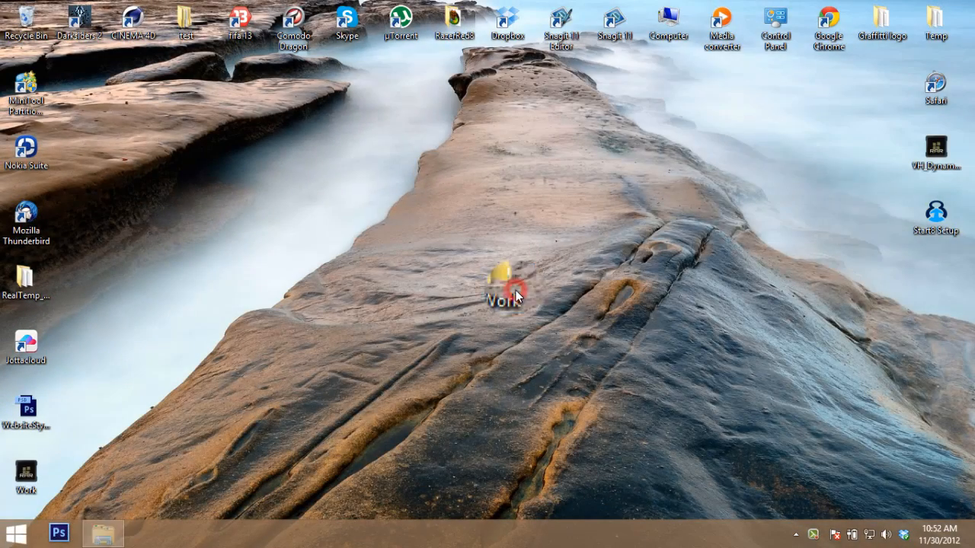
# - Copy the Work folder and Work theme file from Work > Theme into the Themes folder
pyautogui.doubleClick(503, 286)
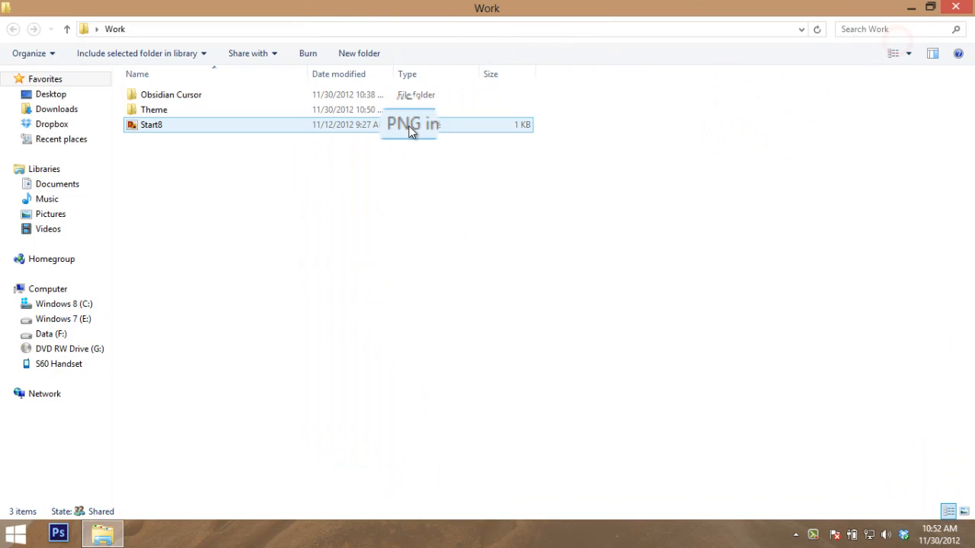
pyautogui.doubleClick(154, 109)
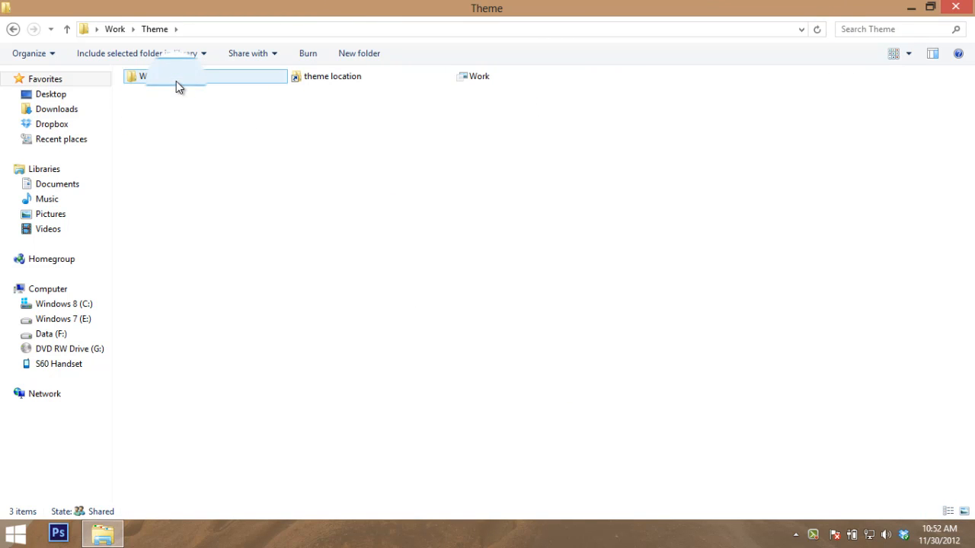
pyautogui.rightClick(479, 76)
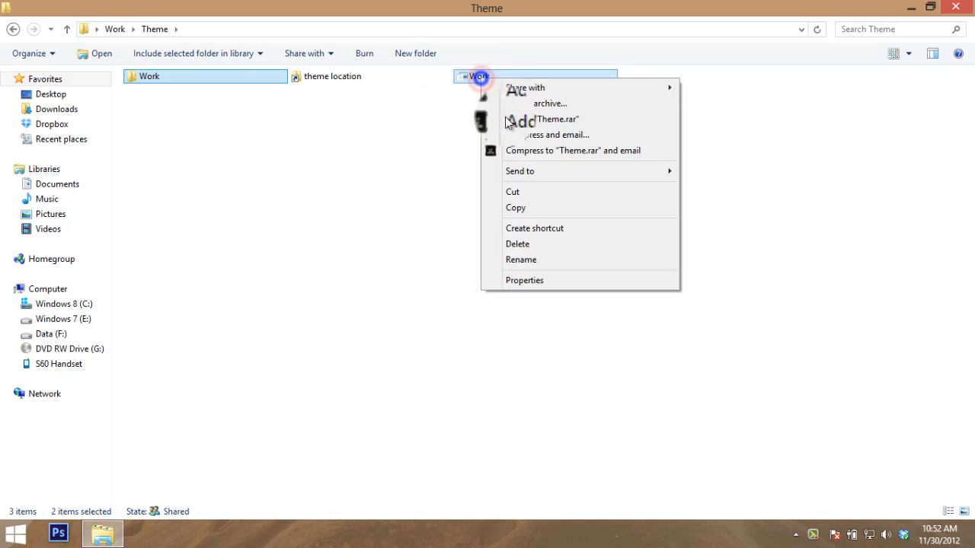
pyautogui.click(521, 260)
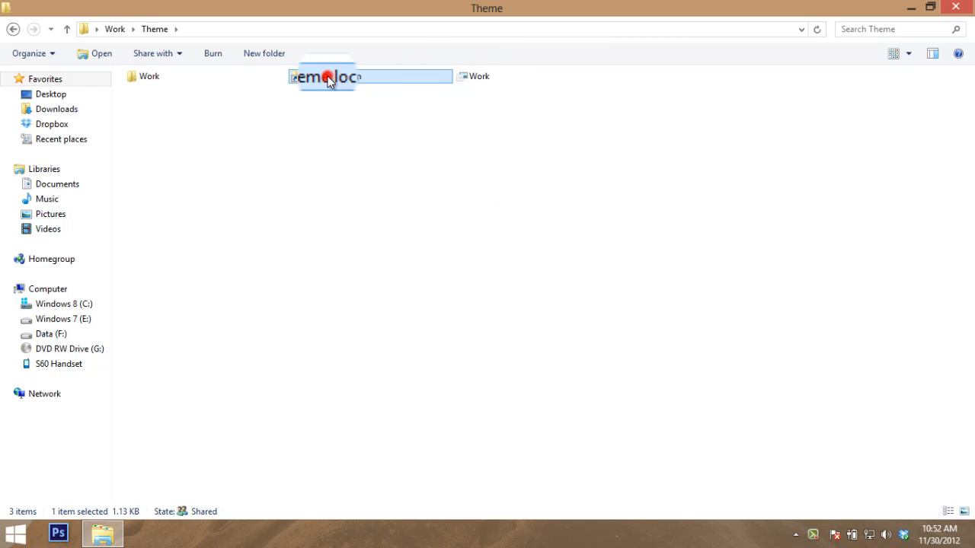
pyautogui.rightClick(445, 289)
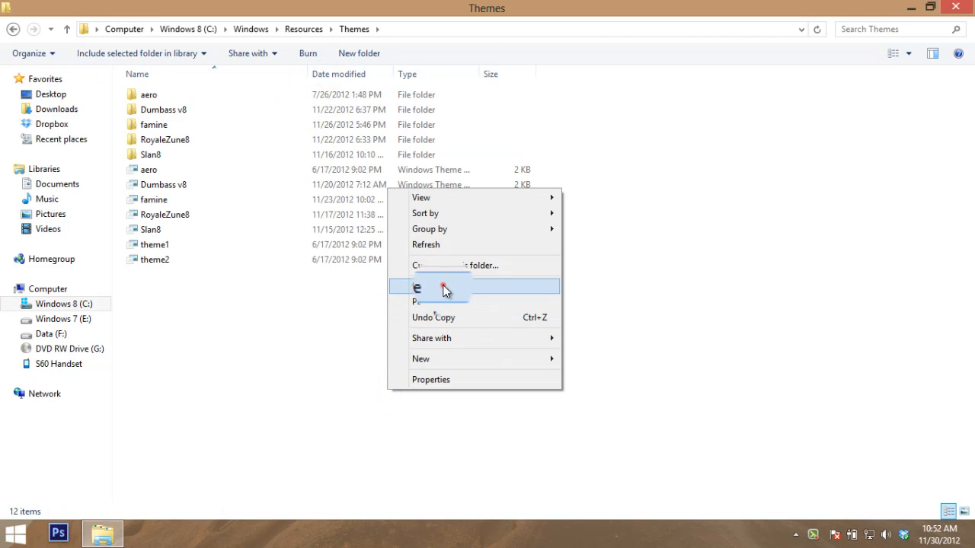
pyautogui.click(430, 300)
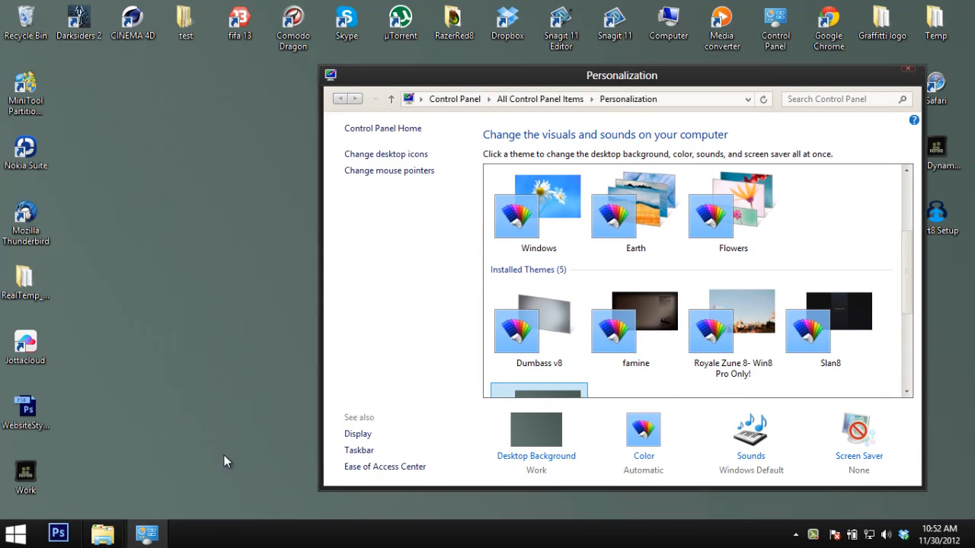
# - Open Configure Start8 from the start menu and scroll to the start button image options
pyautogui.click(16, 533)
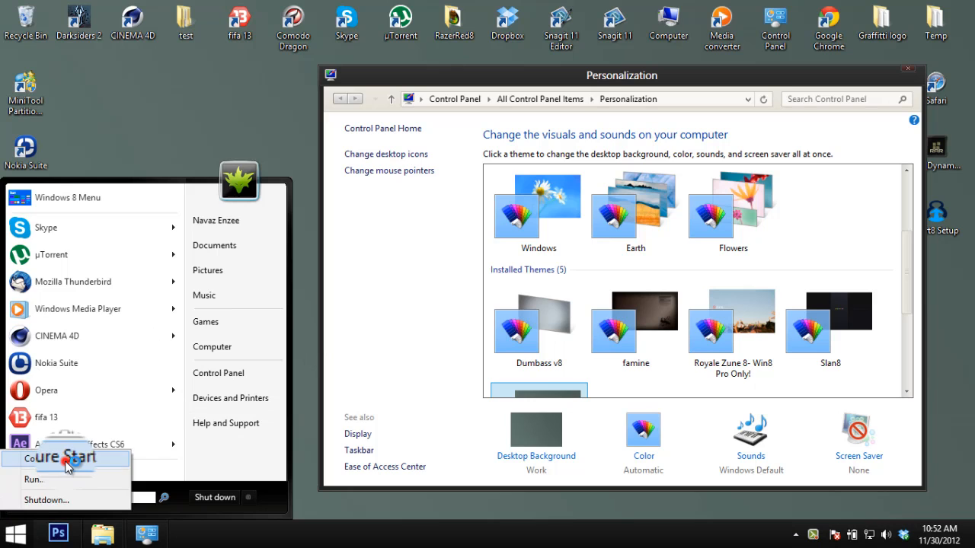
pyautogui.click(65, 457)
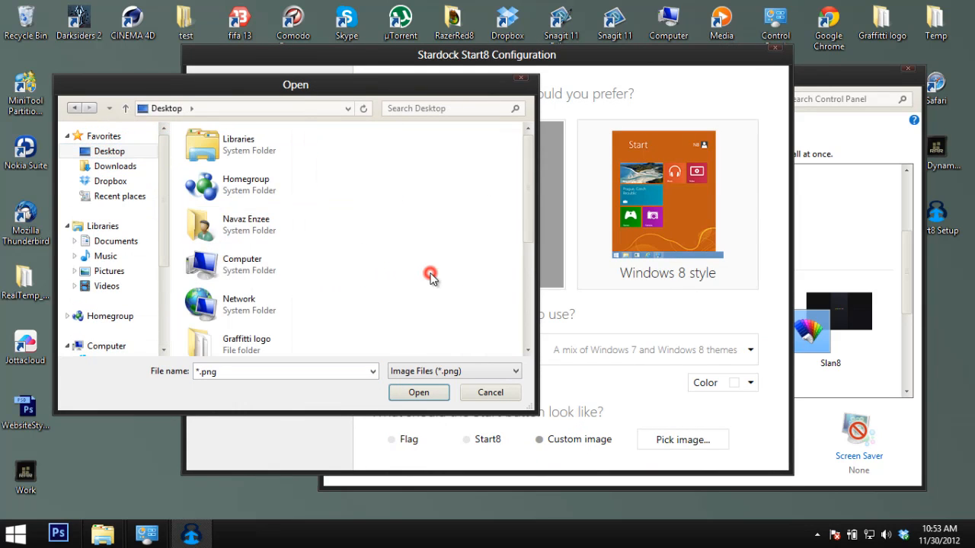
pyautogui.scroll(-3)
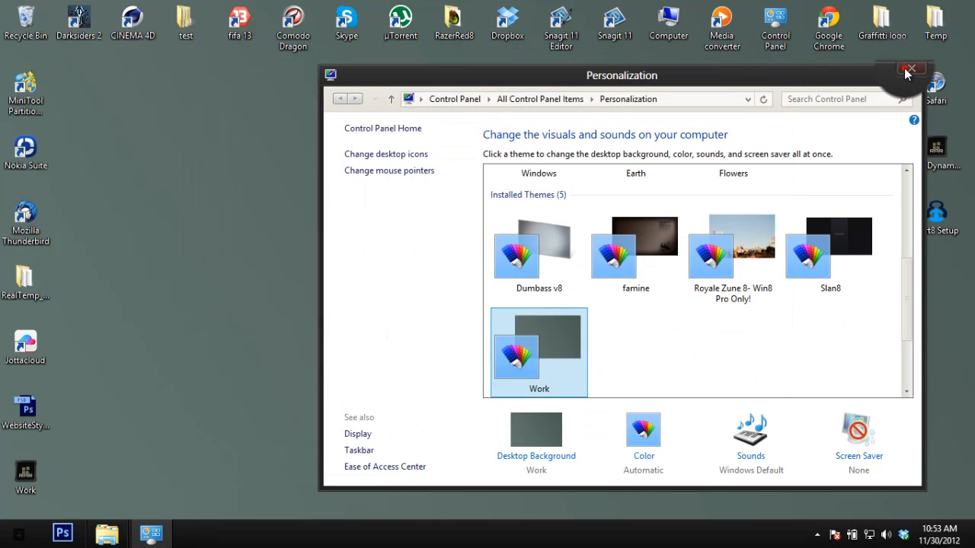
# - Install Obsidian.inf from Work > Obsidian Cursor > Normal, then close Explorer
pyautogui.click(911, 69)
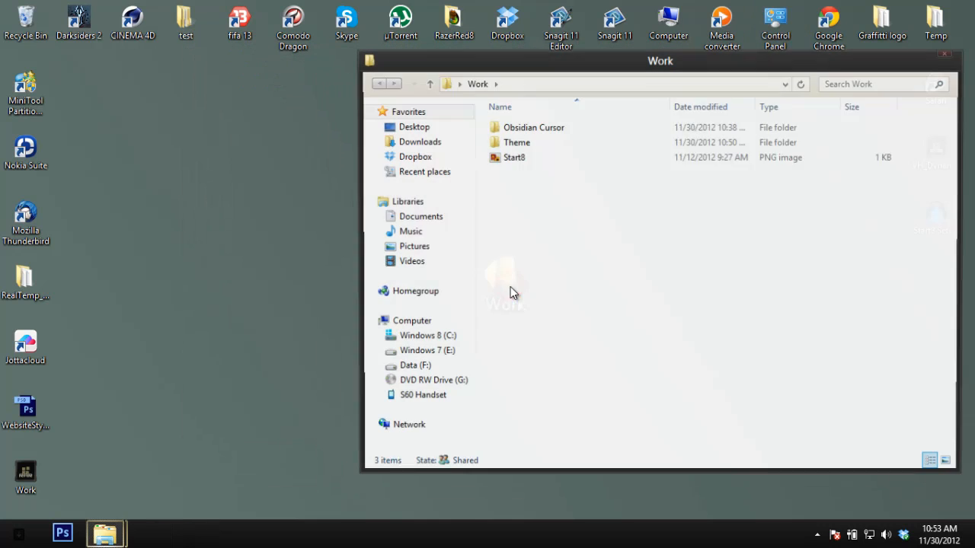
pyautogui.click(533, 127)
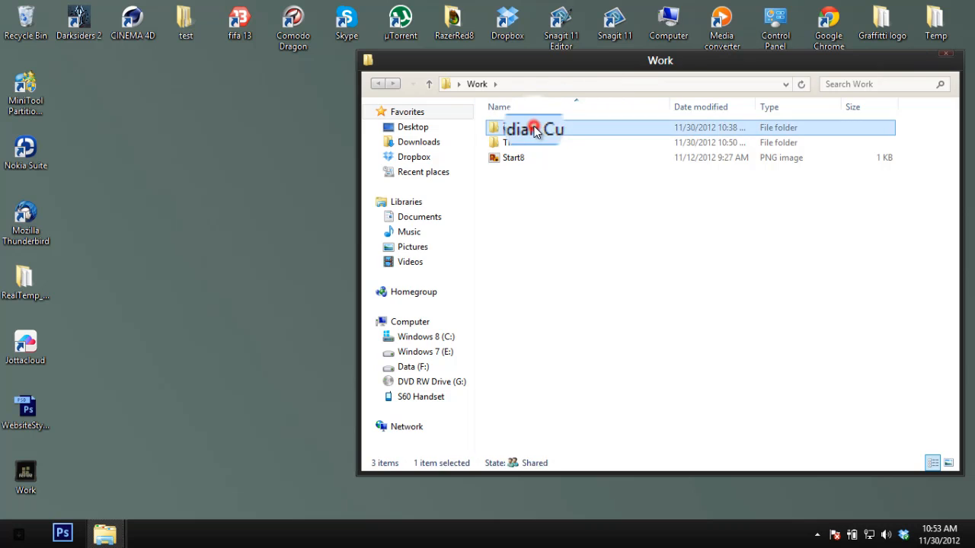
pyautogui.doubleClick(532, 127)
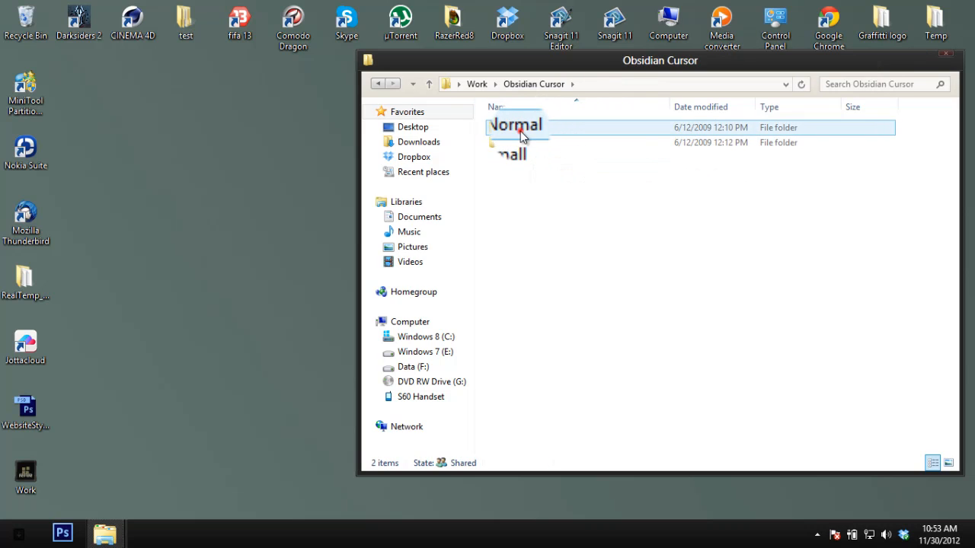
pyautogui.rightClick(526, 277)
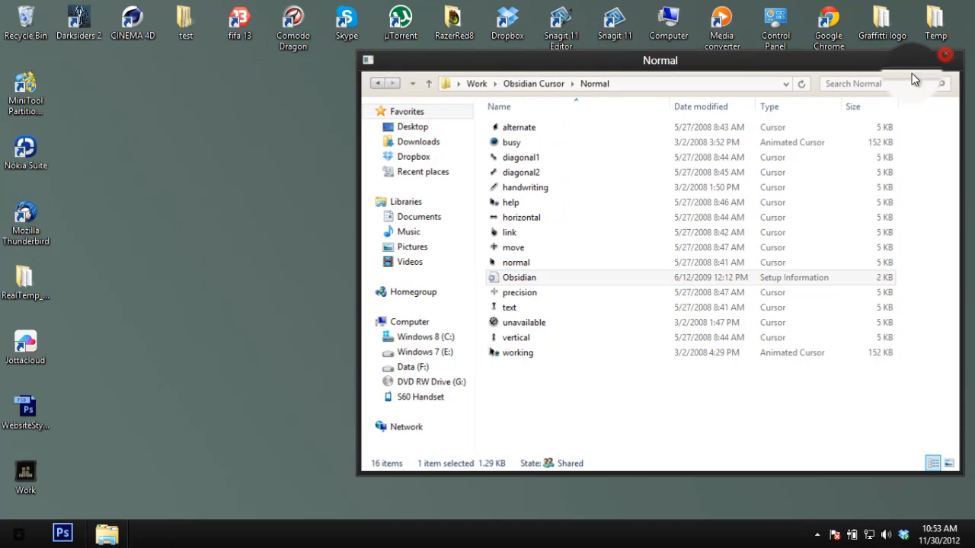
pyautogui.click(945, 54)
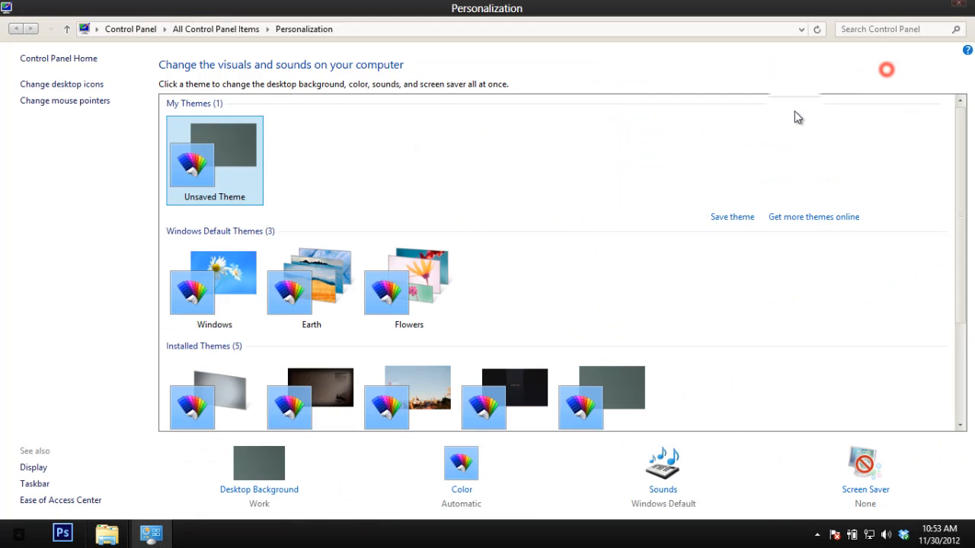
# - Confirm the Obsidian pointer scheme with OK and accept replacing the existing one
pyautogui.scroll(-3)
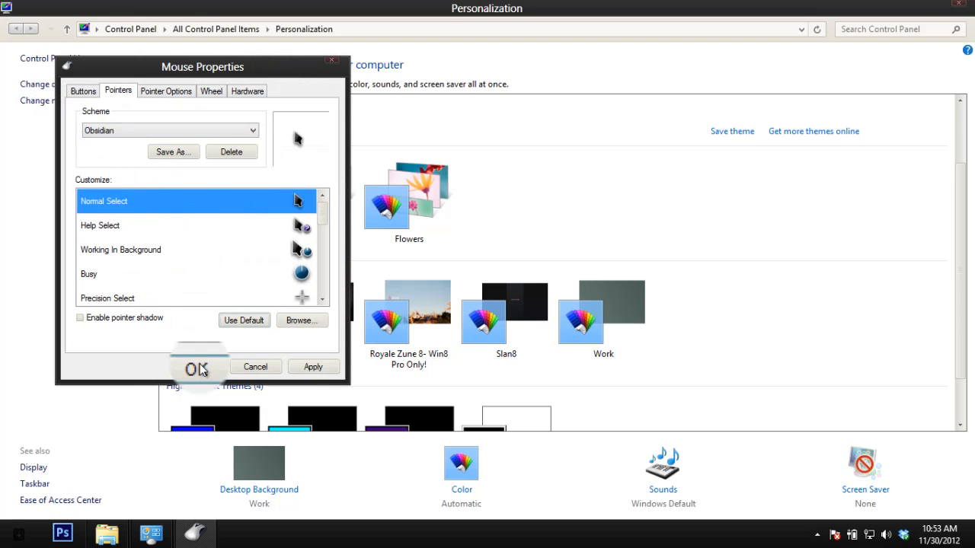
pyautogui.click(197, 367)
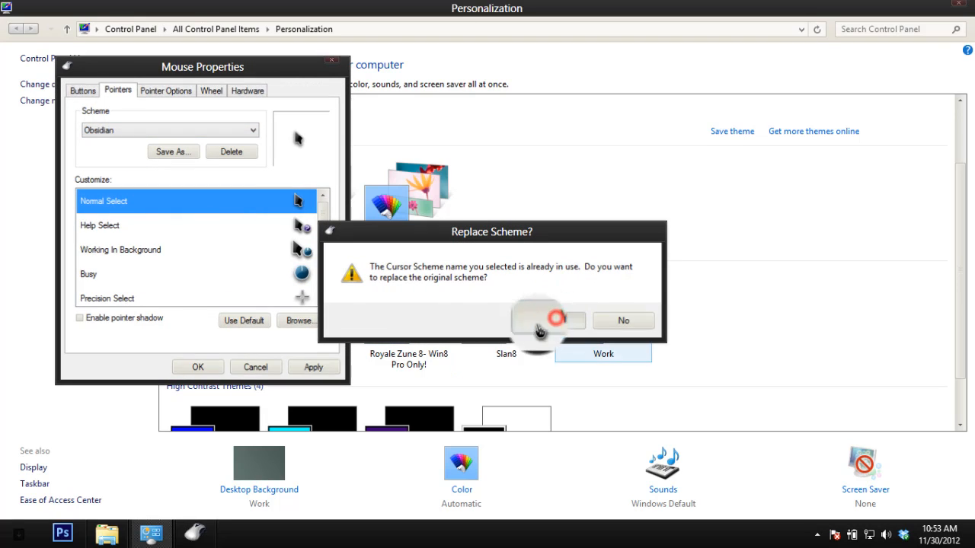
pyautogui.click(547, 320)
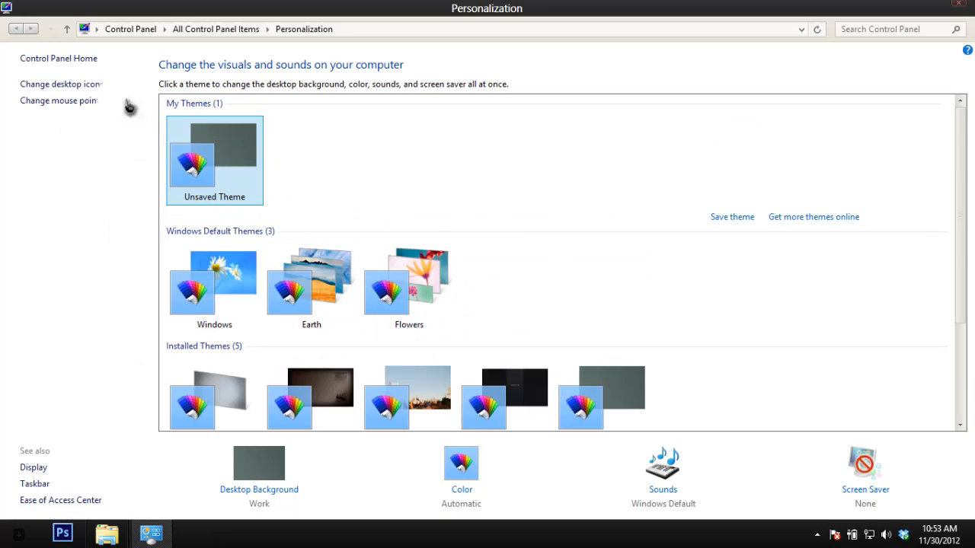